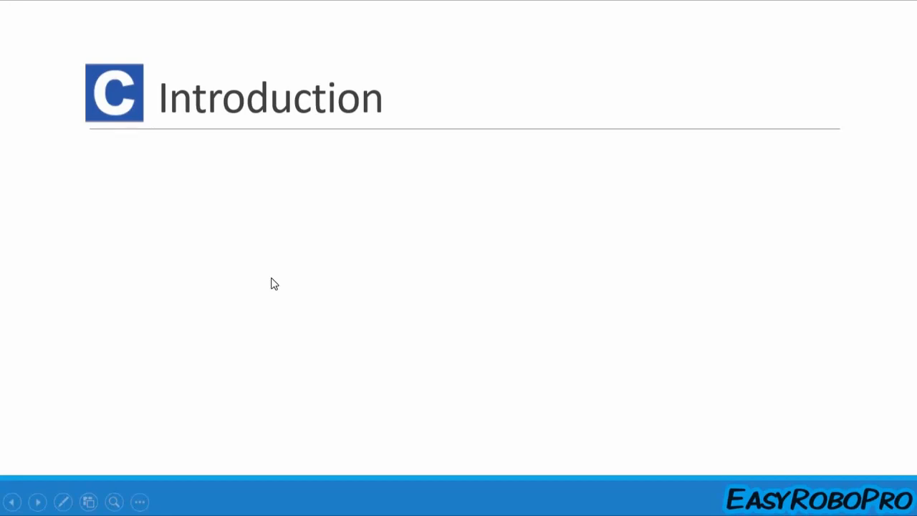
Advance the slideshow from the Introduction slide to the Compiler & IDE slide.
left_click(37, 501)
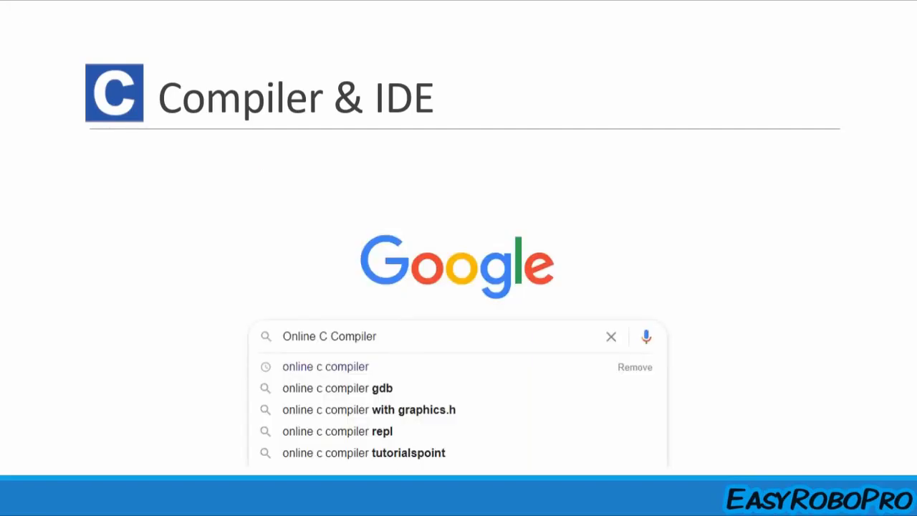
Advance through the Compiler & IDE search-results slide highlighting OnlineGDB to the Application slide.
key("Enter")
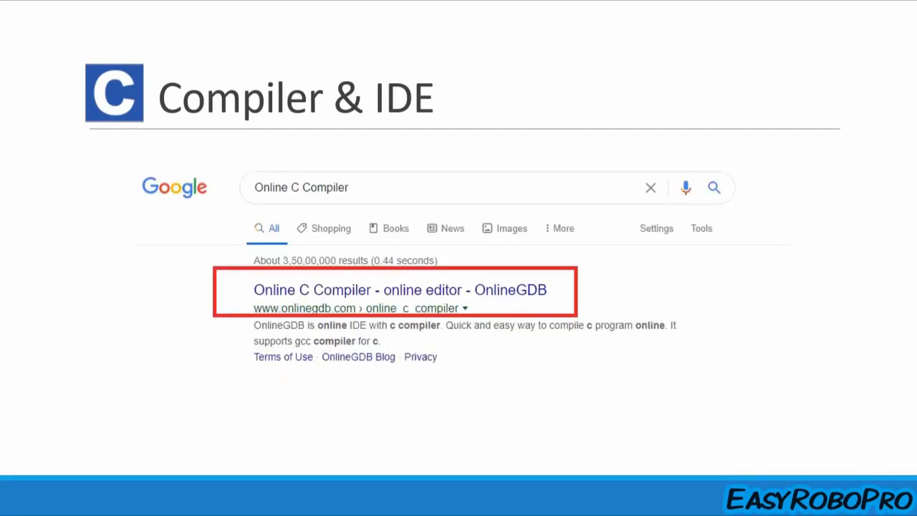
left_click(400, 289)
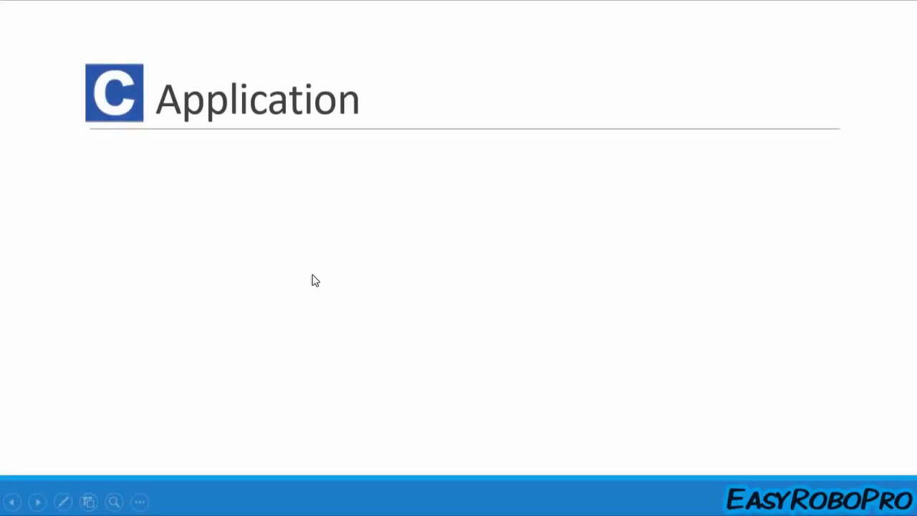
mouse_move(315, 275)
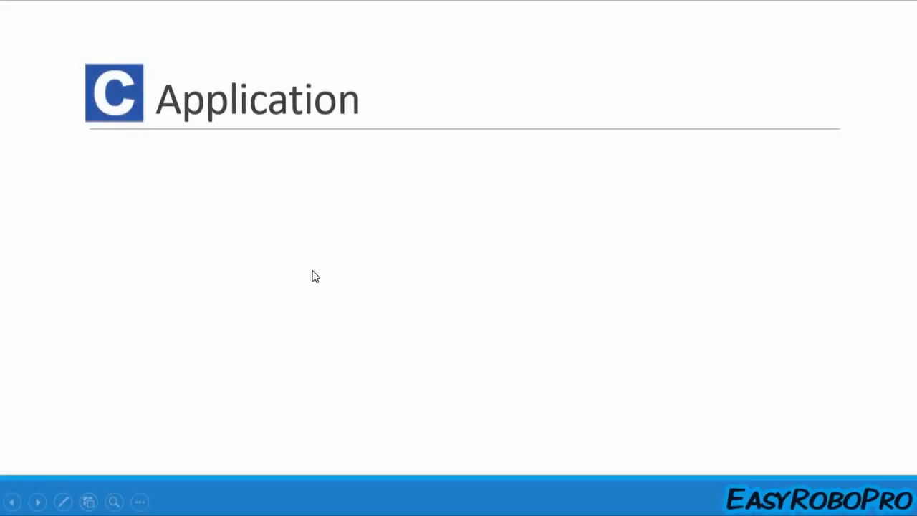